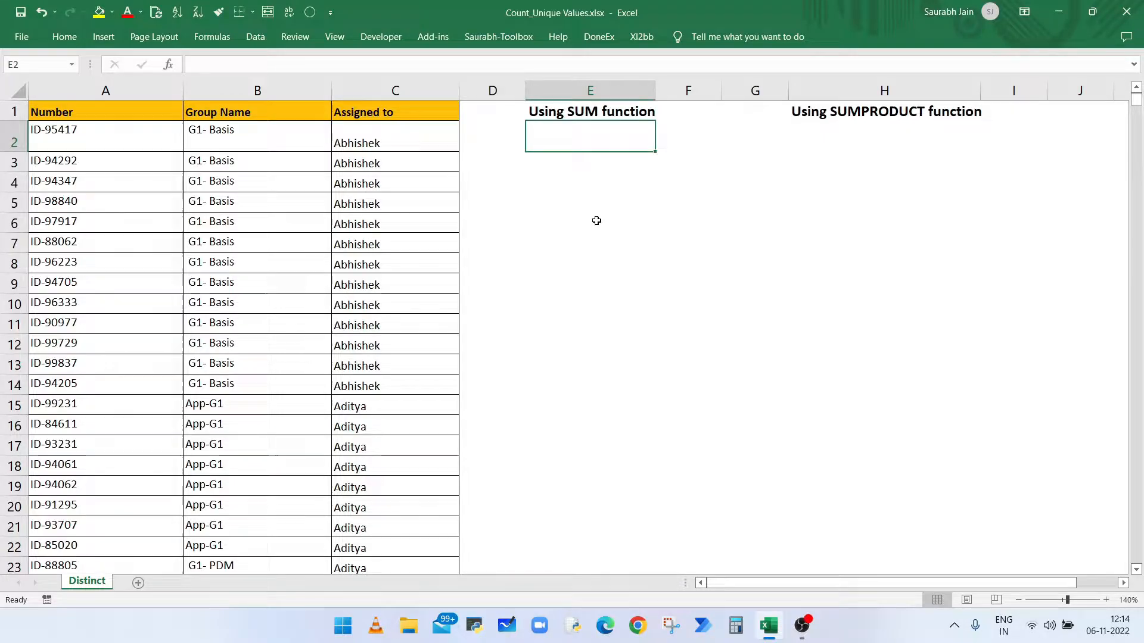
mouse_move(367, 251)
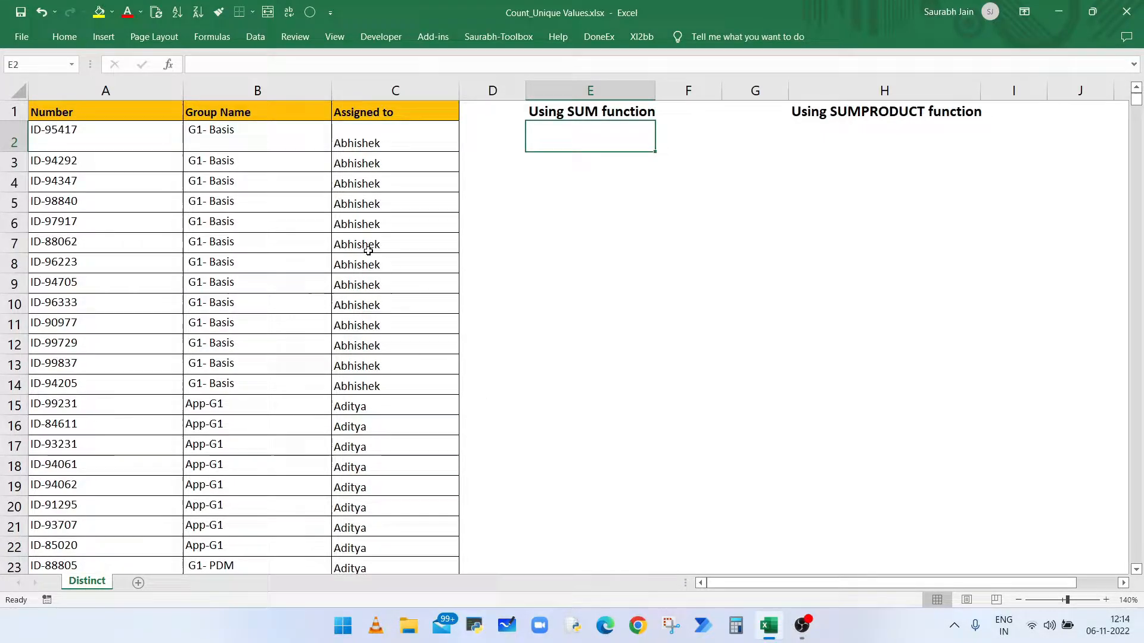
Step: Enter =COUNTIF($C$2:$C$1478,$C$2:$C$1478) in E2, returning 13 for the first name
scroll(down, 3)
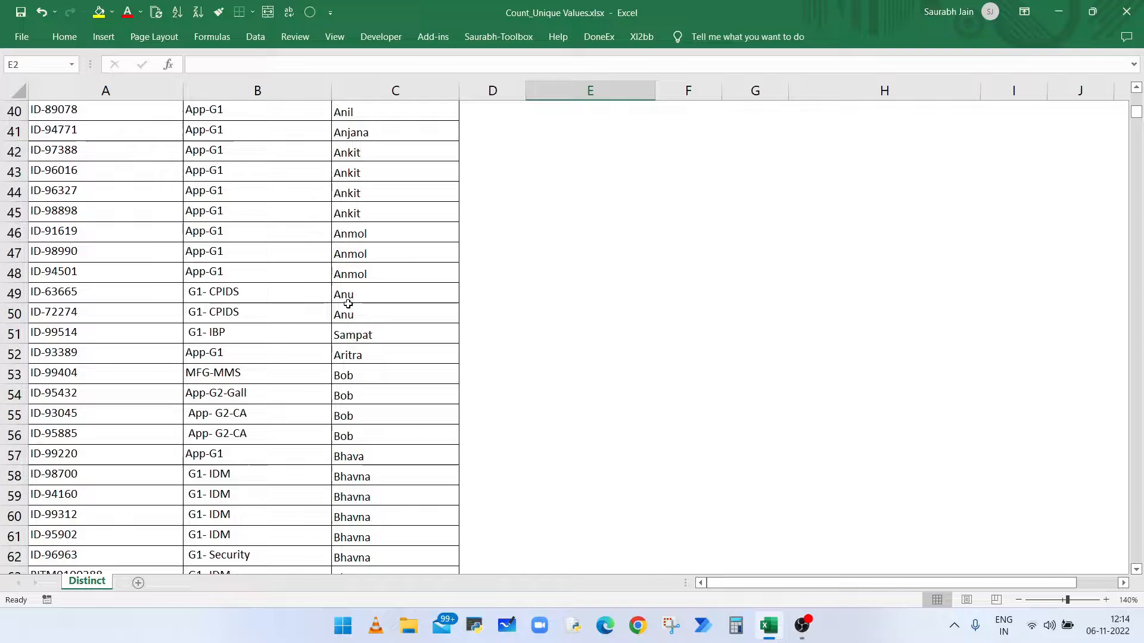
scroll(down, 3)
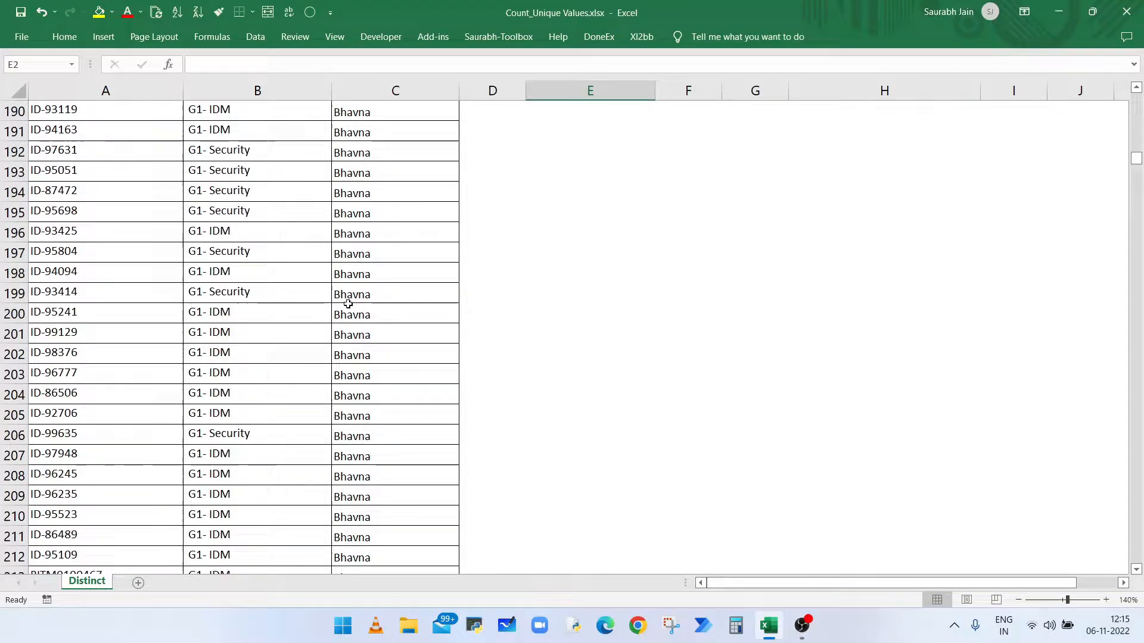
scroll(down, 3)
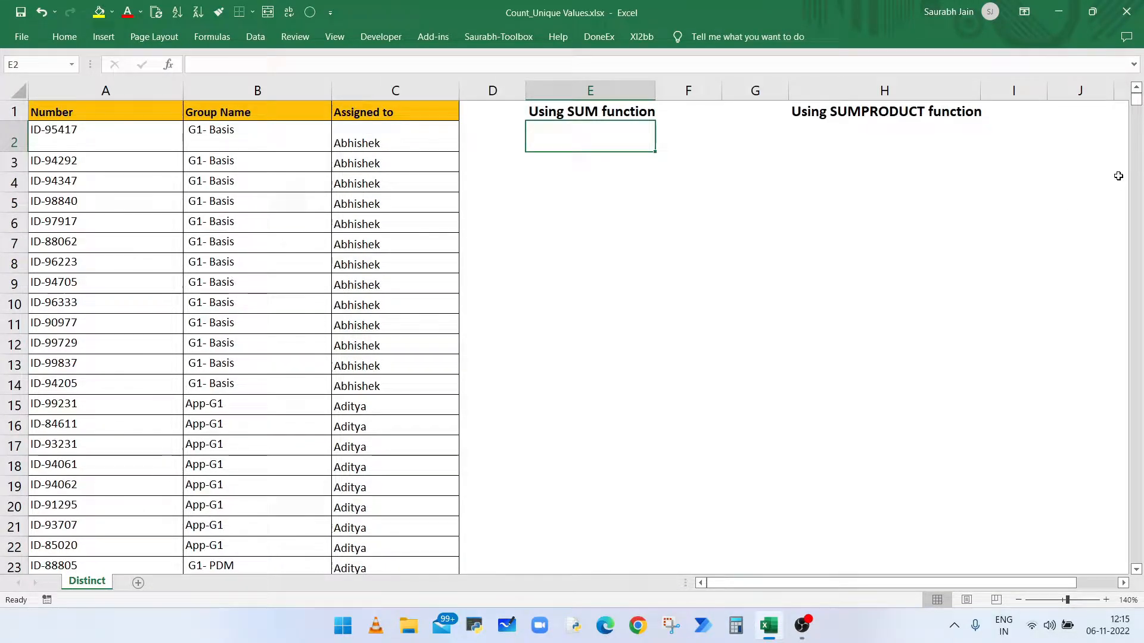
mouse_move(1090, 213)
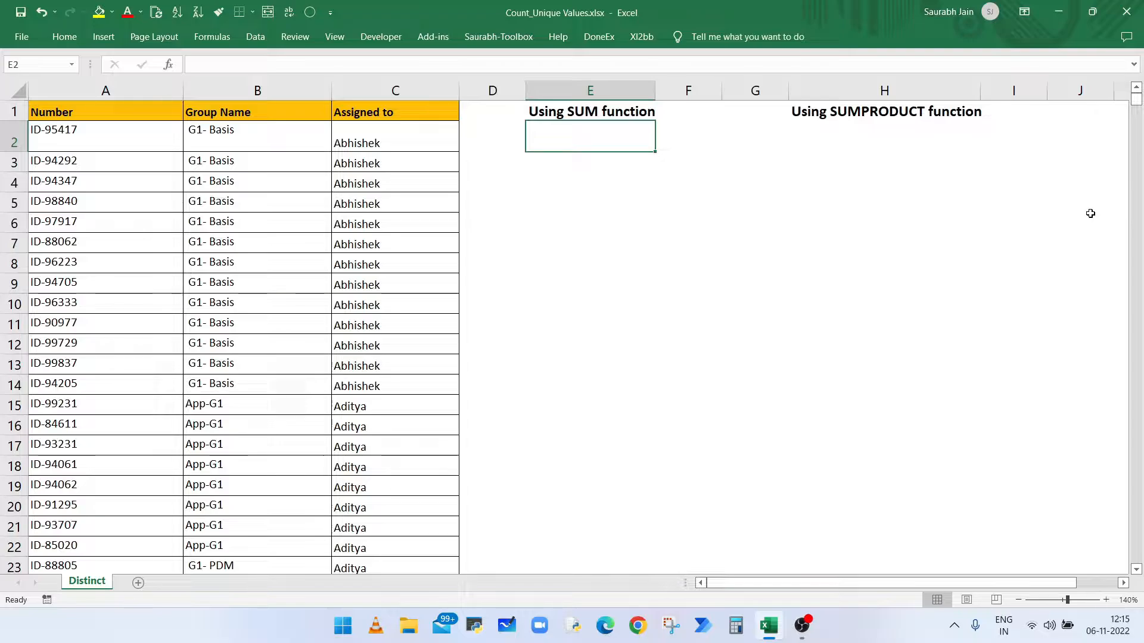
mouse_move(1052, 282)
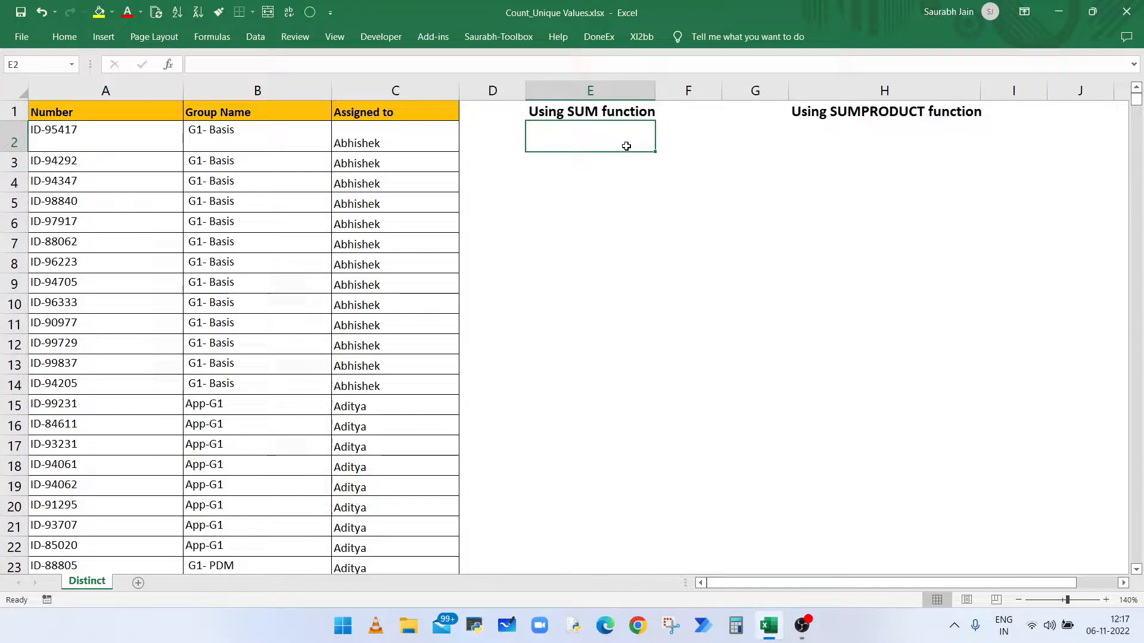
text(=c)
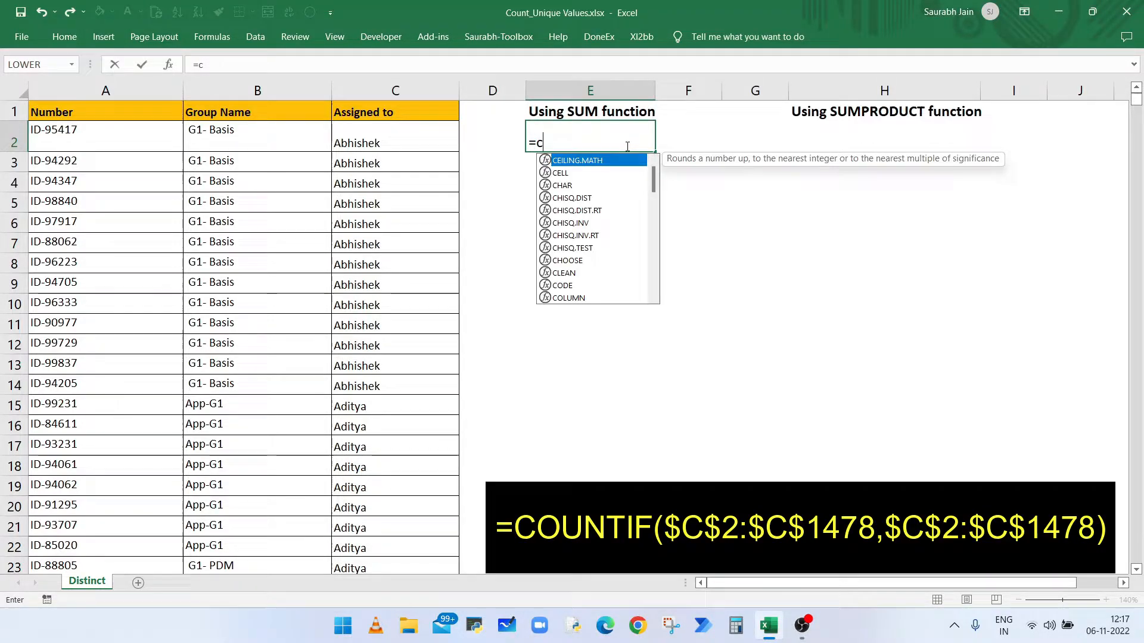
text(ountif()
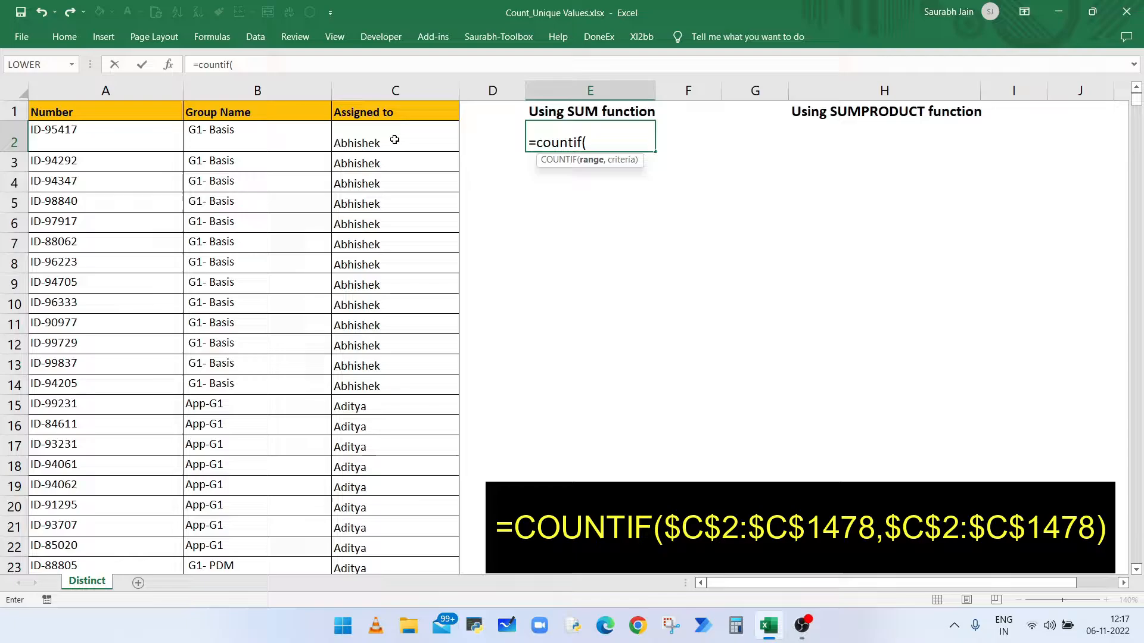
click(394, 142)
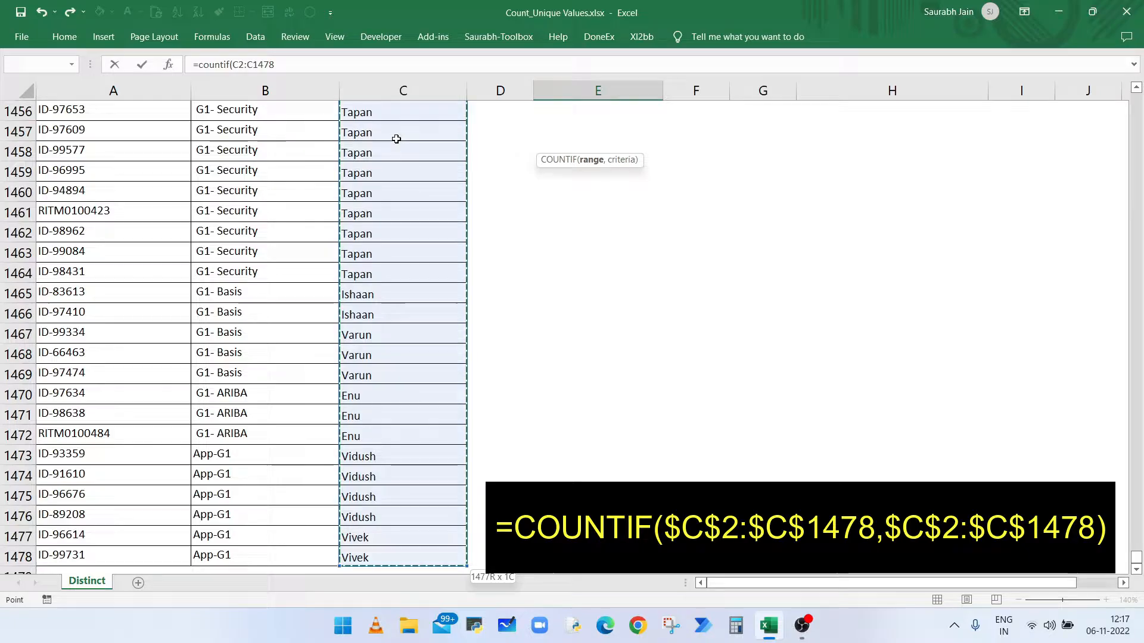
key(f4)
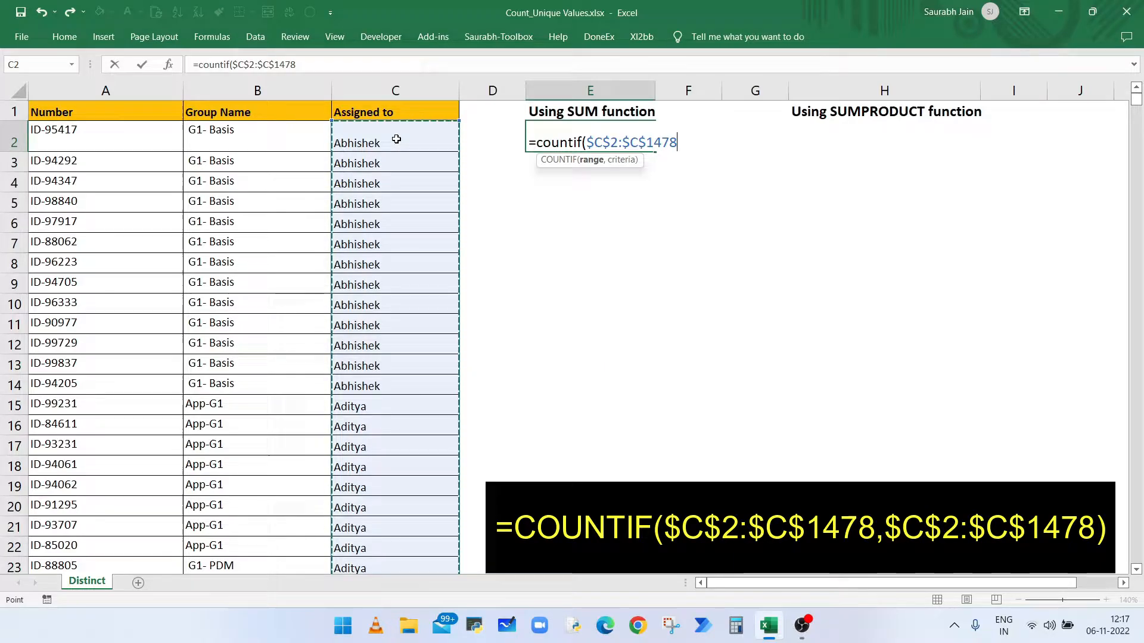
text(,)
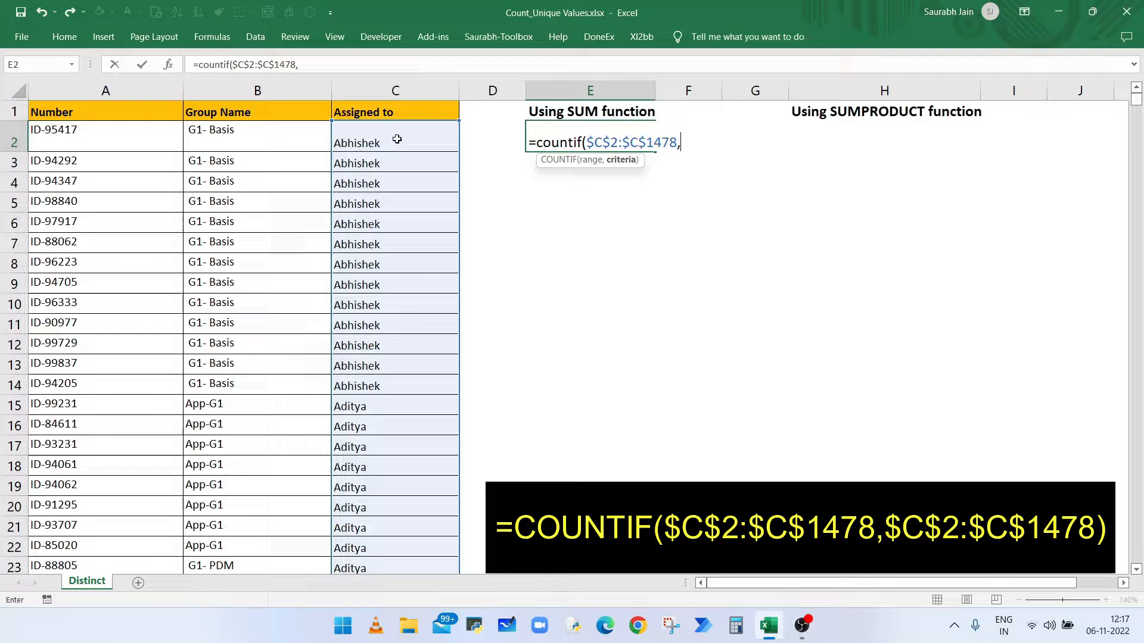
mouse_move(398, 196)
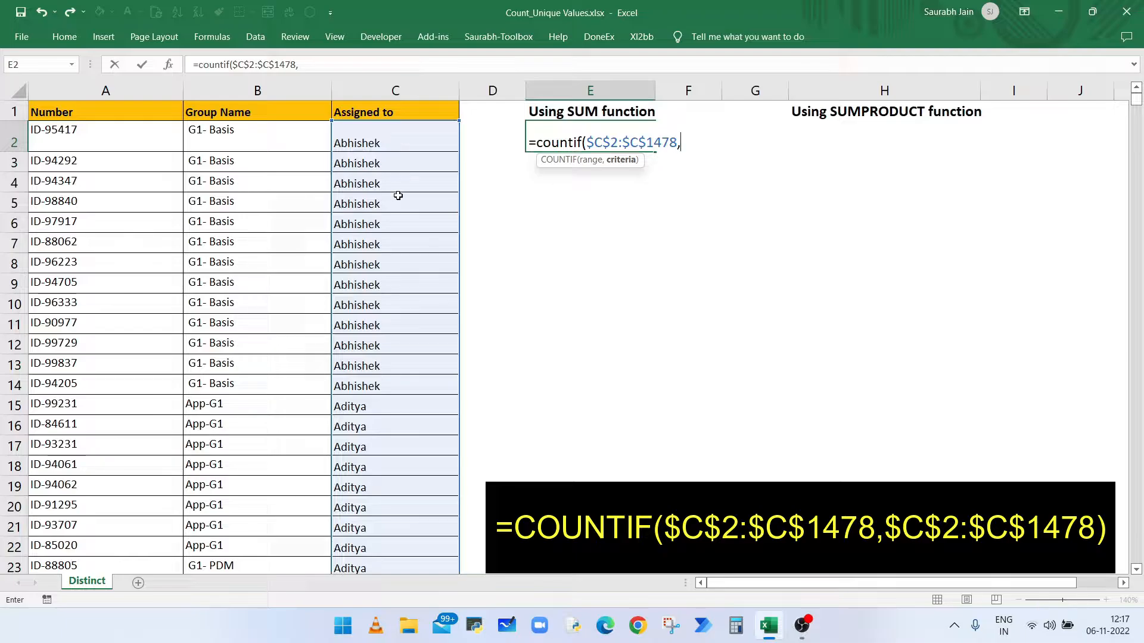
mouse_move(415, 144)
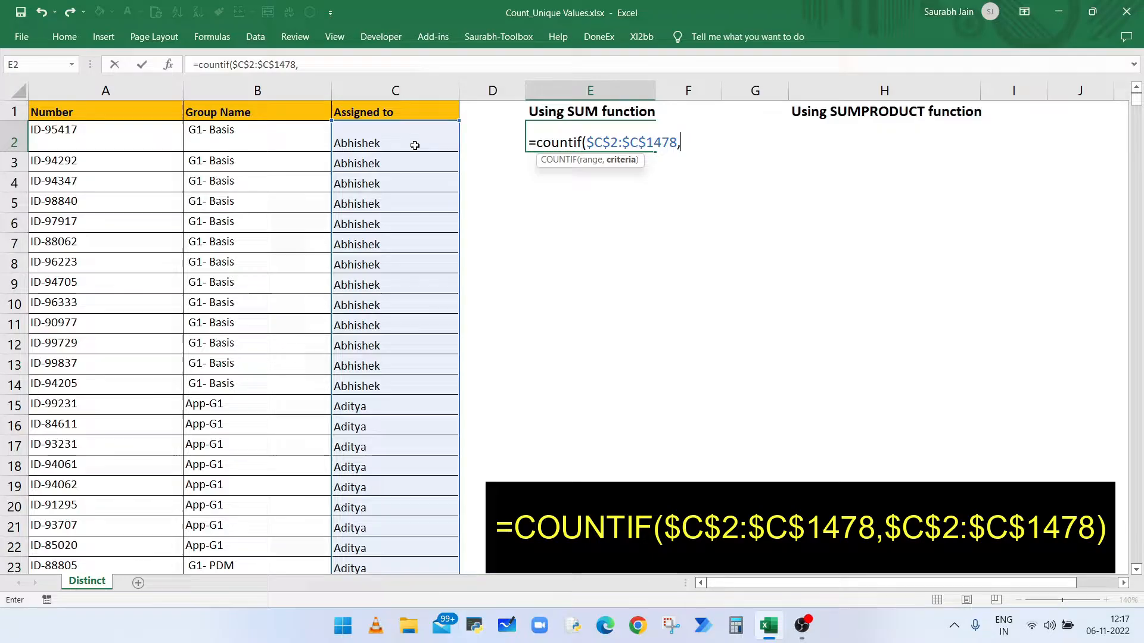
click(394, 141)
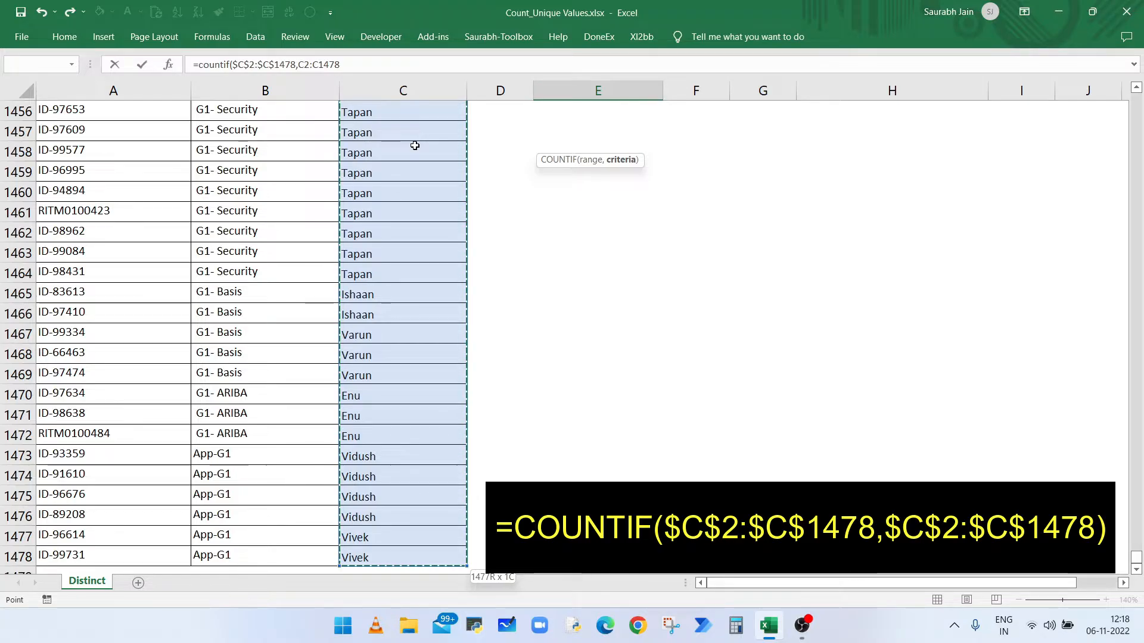
key(f4)
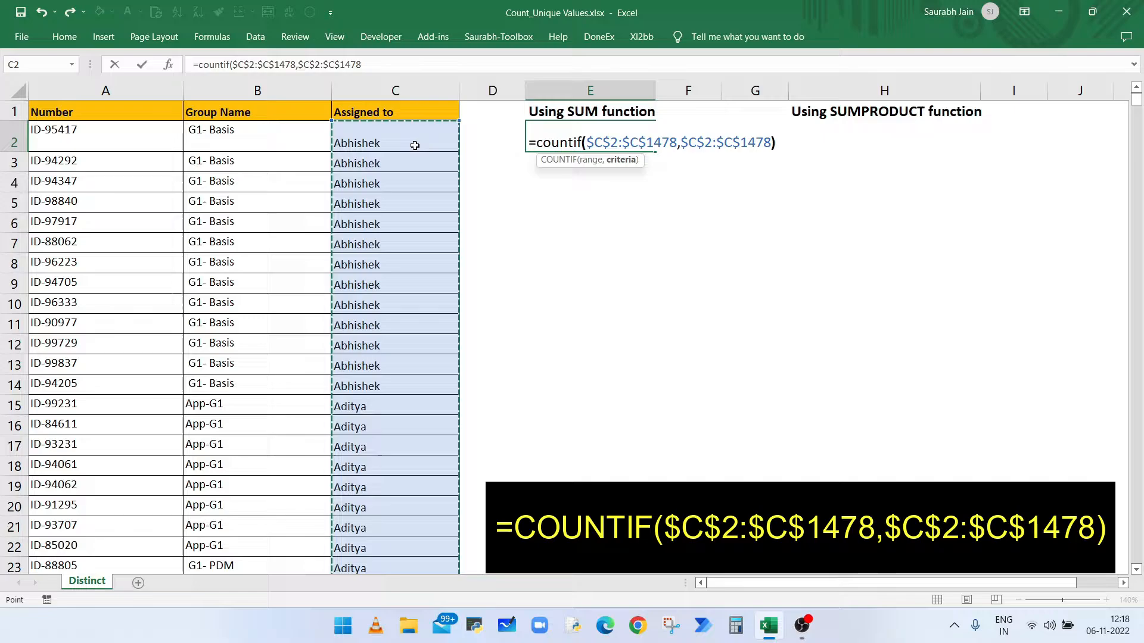
key(Enter)
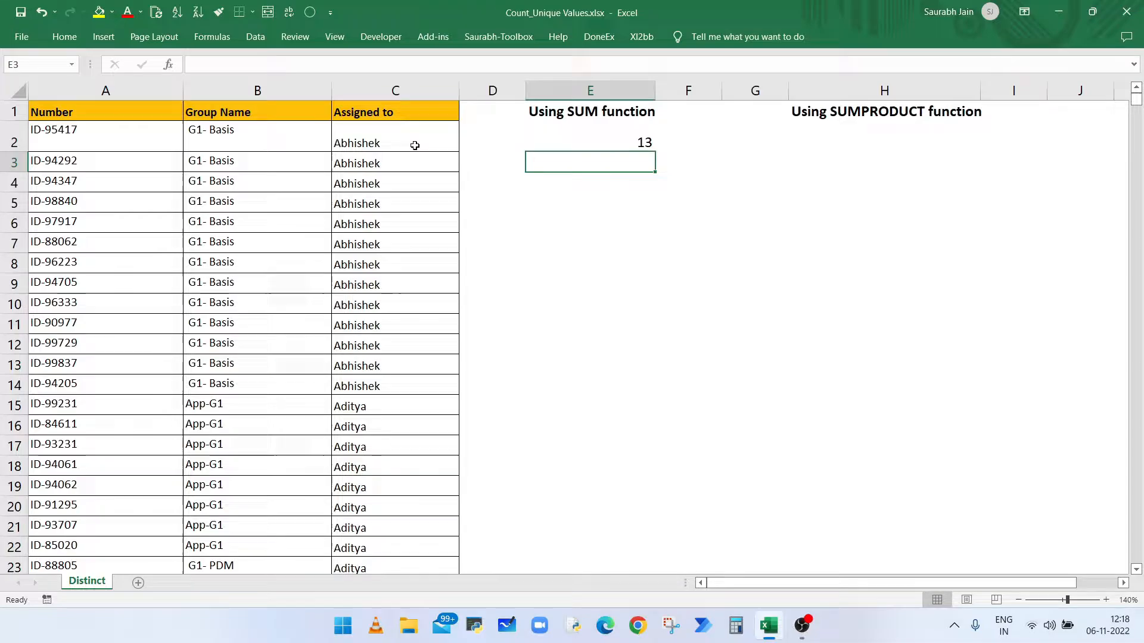
click(394, 142)
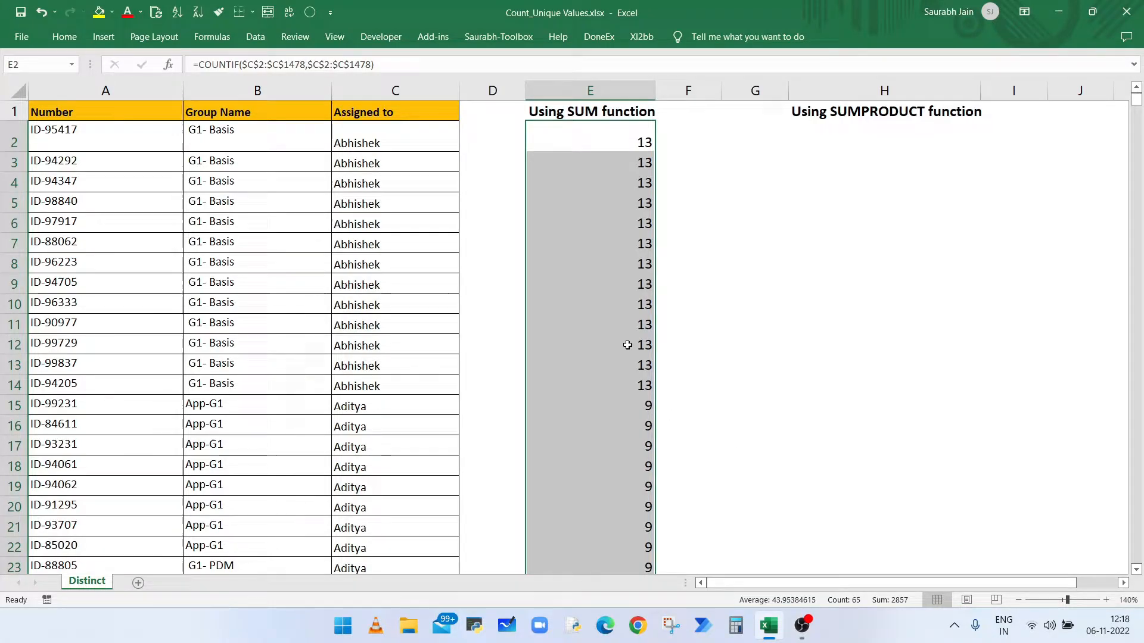
click(589, 404)
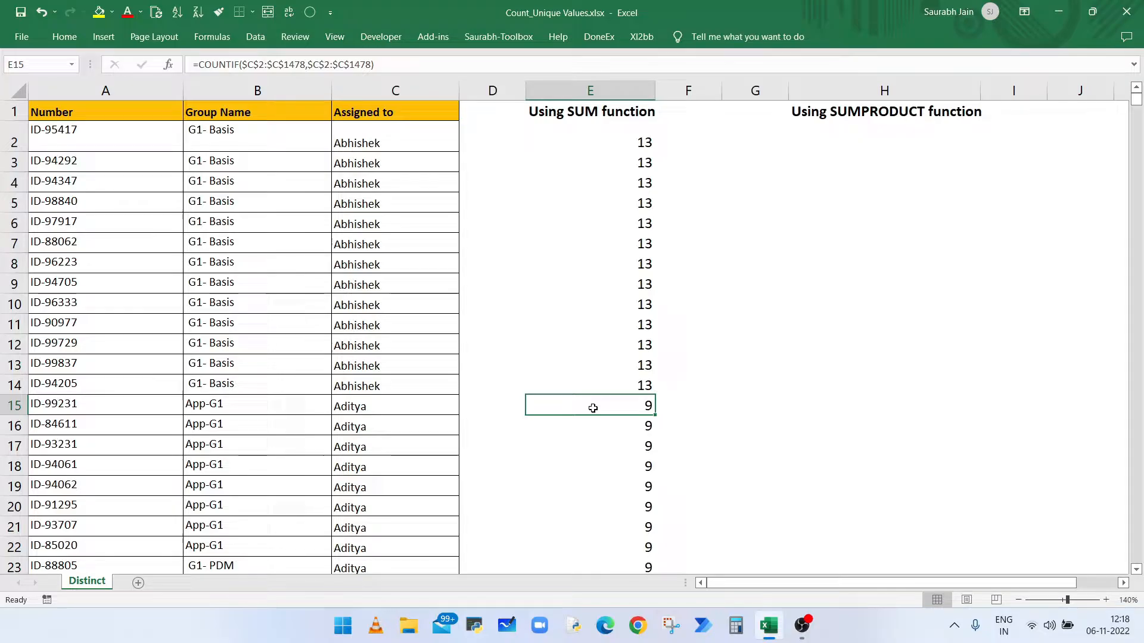
click(396, 405)
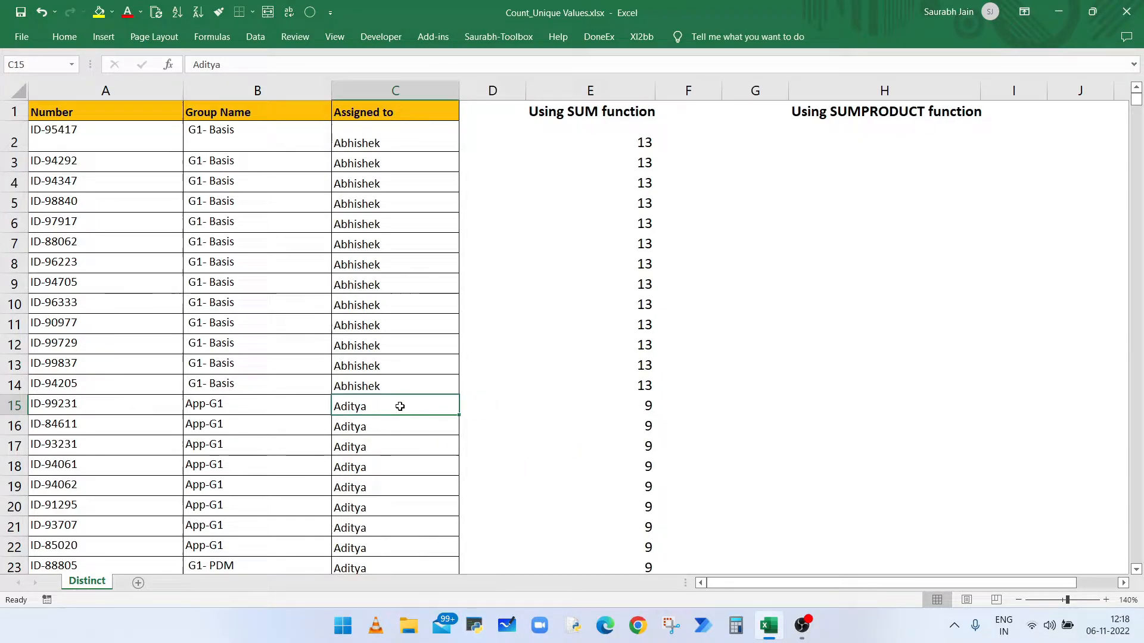
scroll(down, 3)
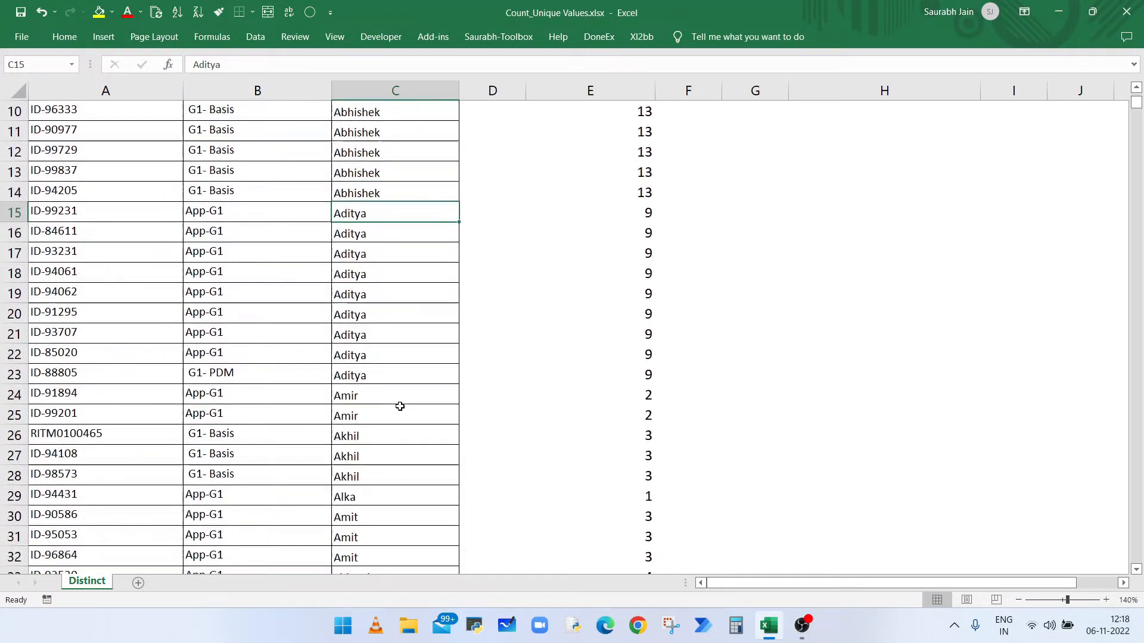
scroll(down, 3)
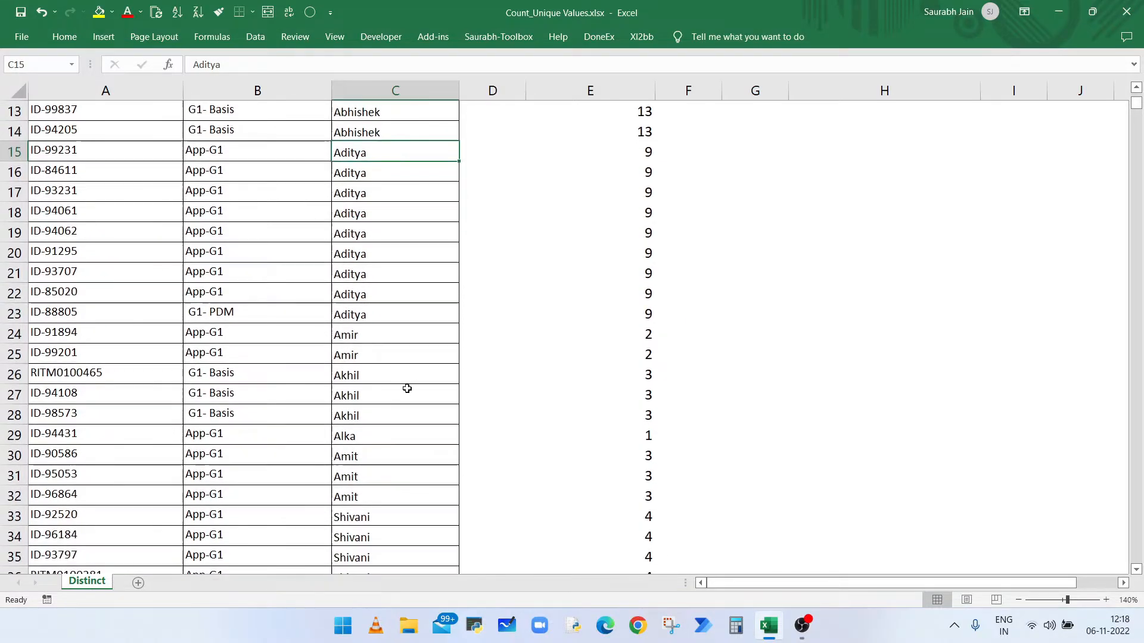
click(396, 334)
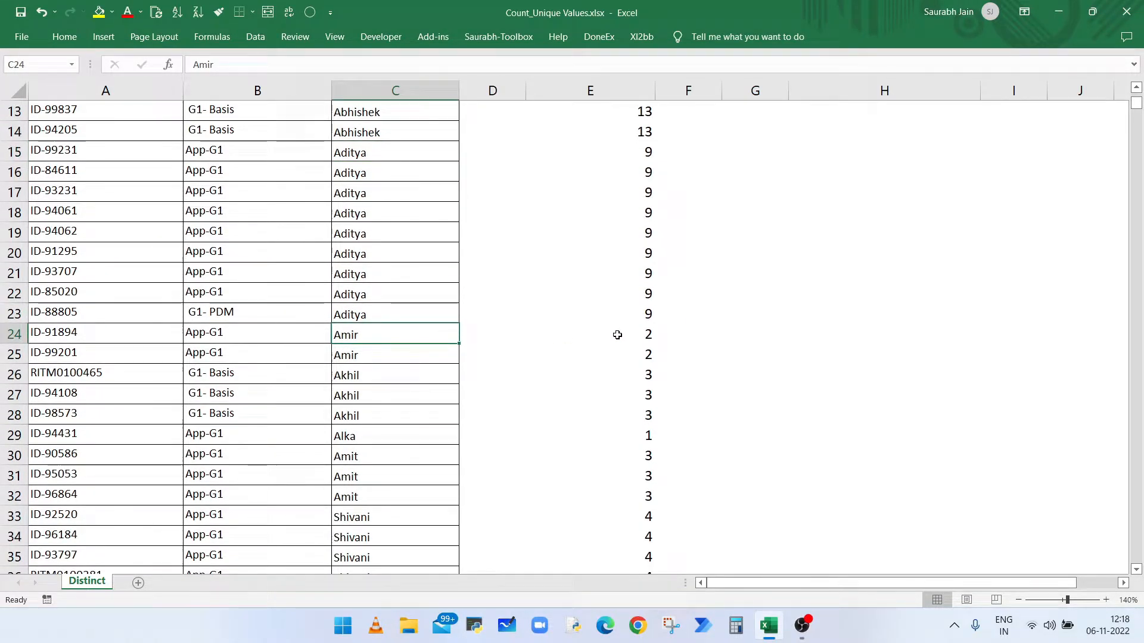
click(590, 353)
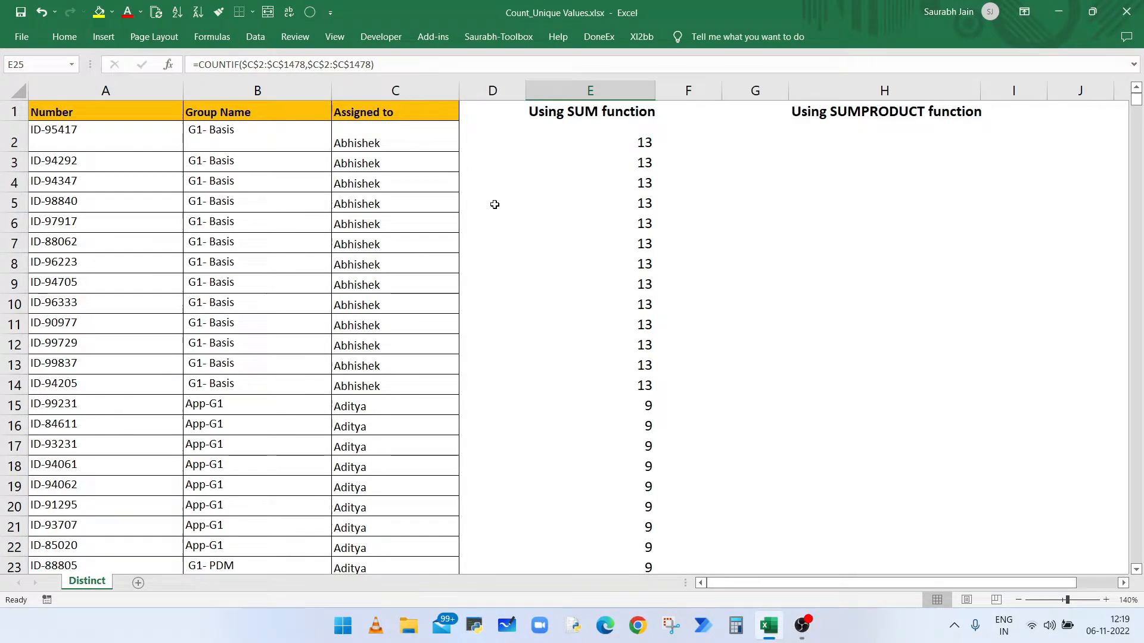
Step: Preview the COUNTIF part with F9, then prefix E2 with 1/ so Abhishek shows 0.076923077
click(590, 142)
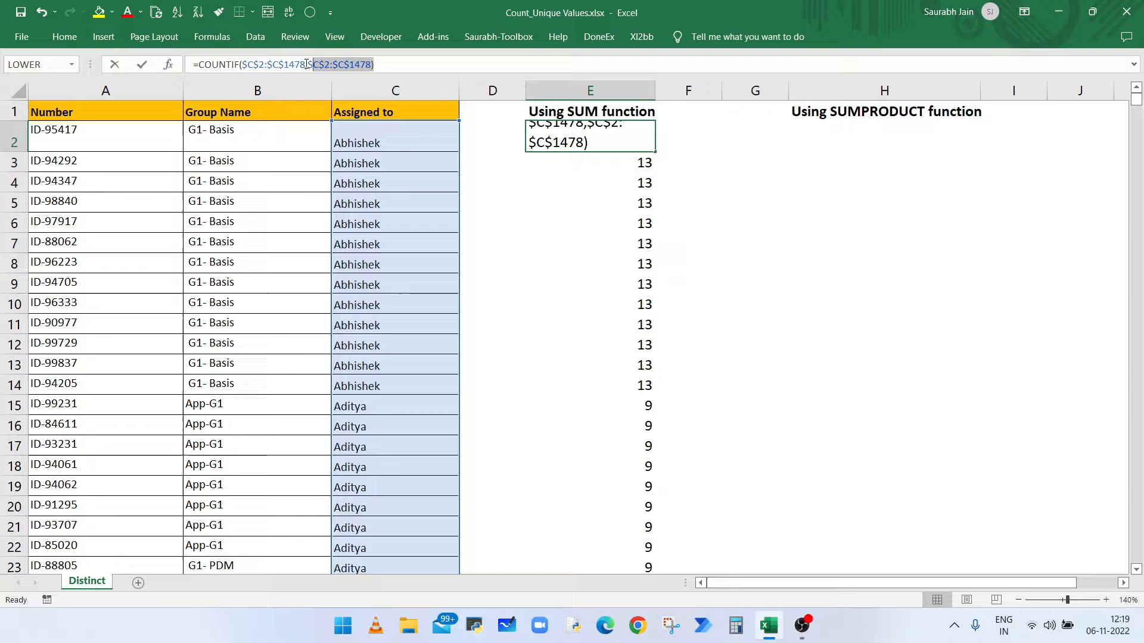
key(f9)
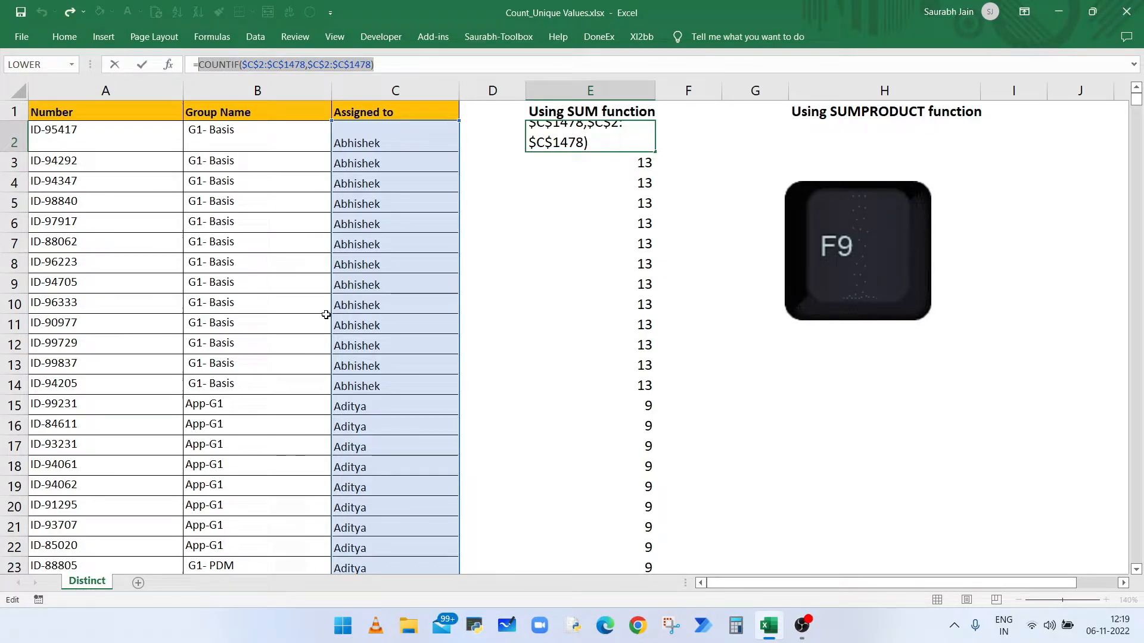
key(F9)
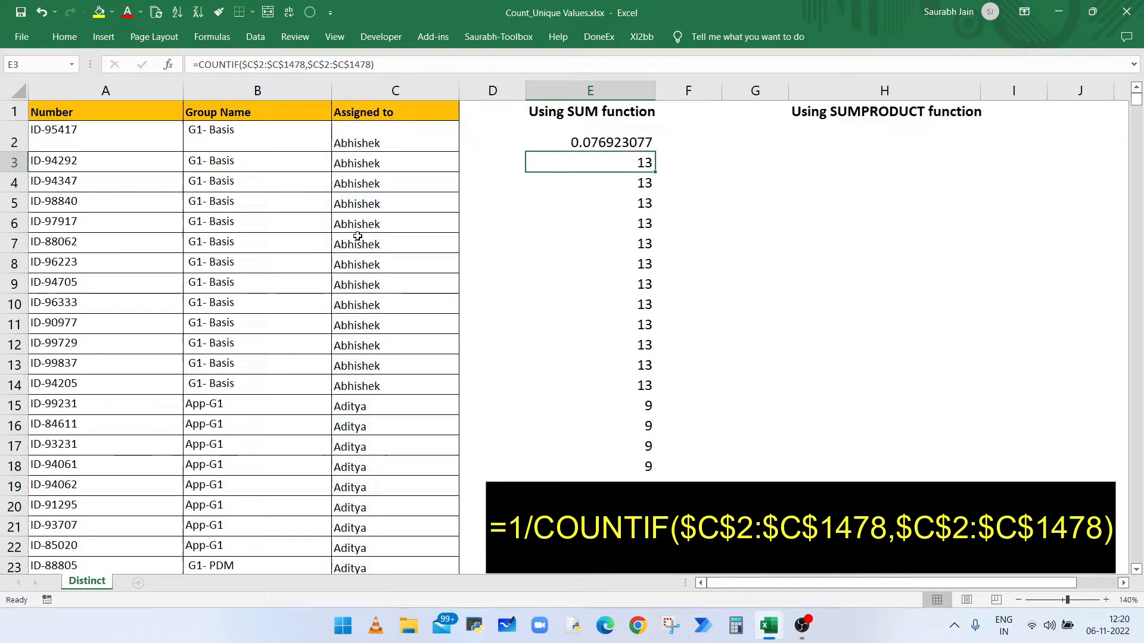
Step: Fill =1/COUNTIF down column E and check Amir's and Shivani's fractions each add to 1
click(589, 142)
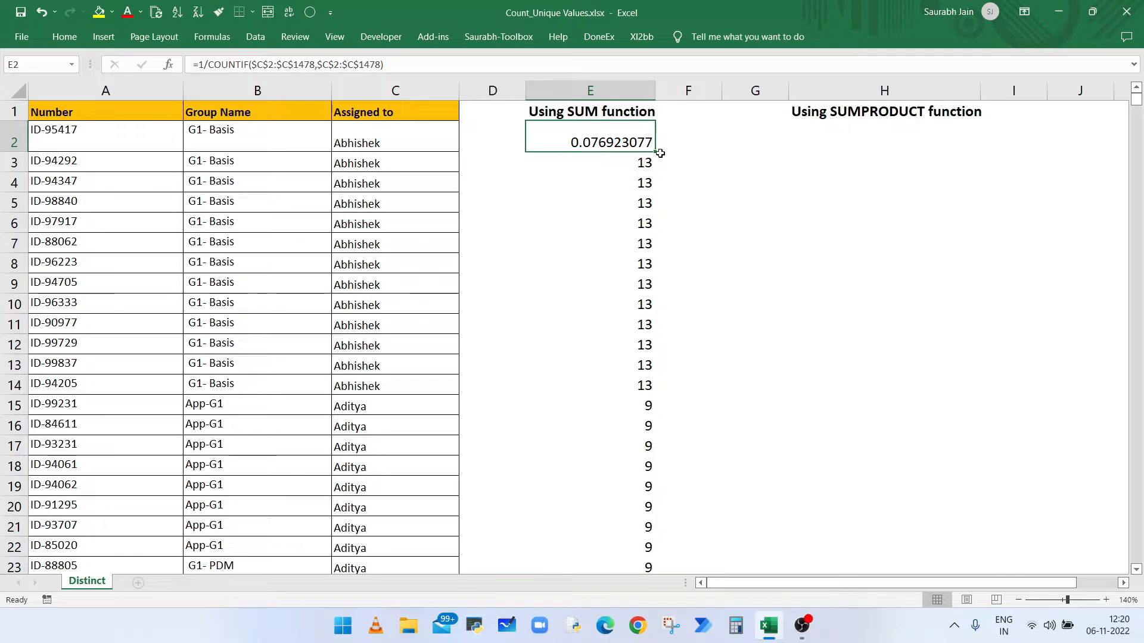
drag(659, 154, 659, 567)
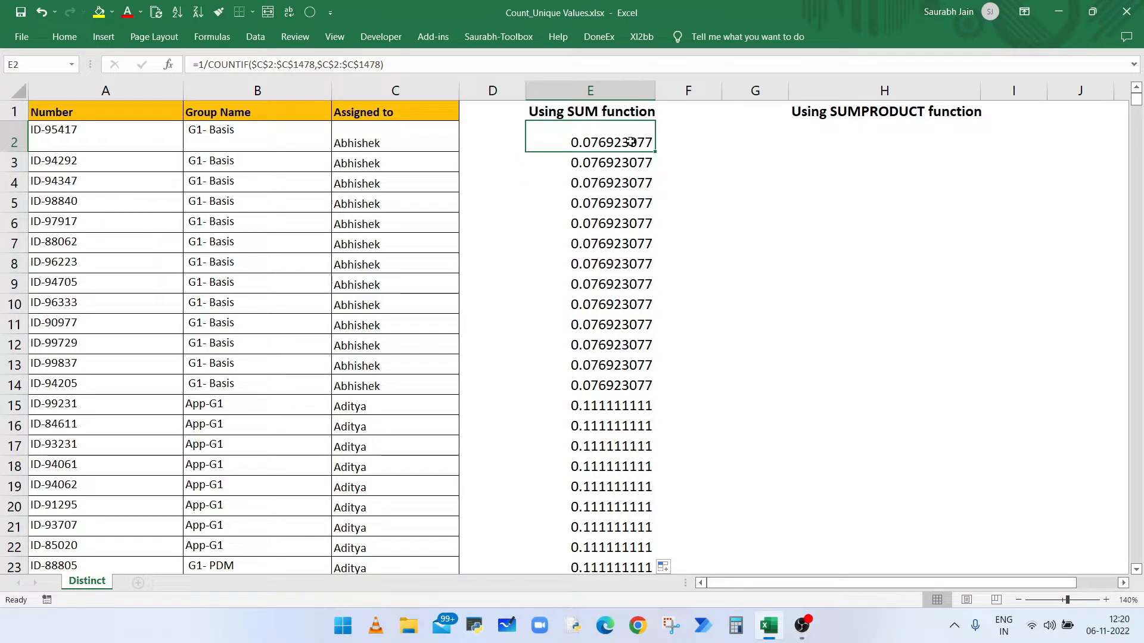
scroll(down, 3)
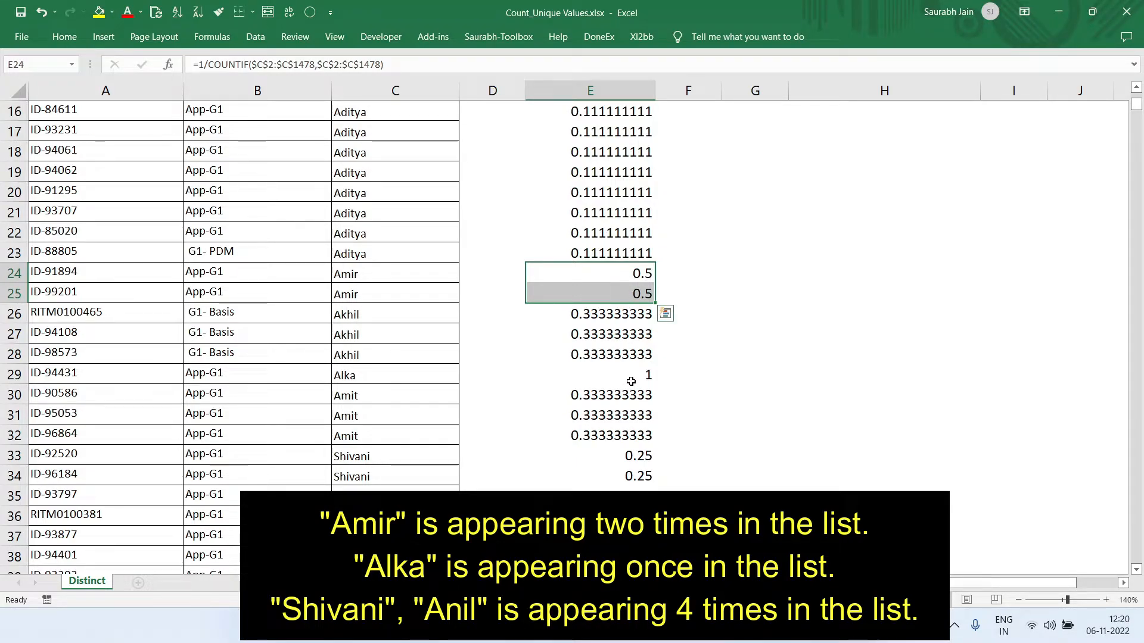
click(589, 374)
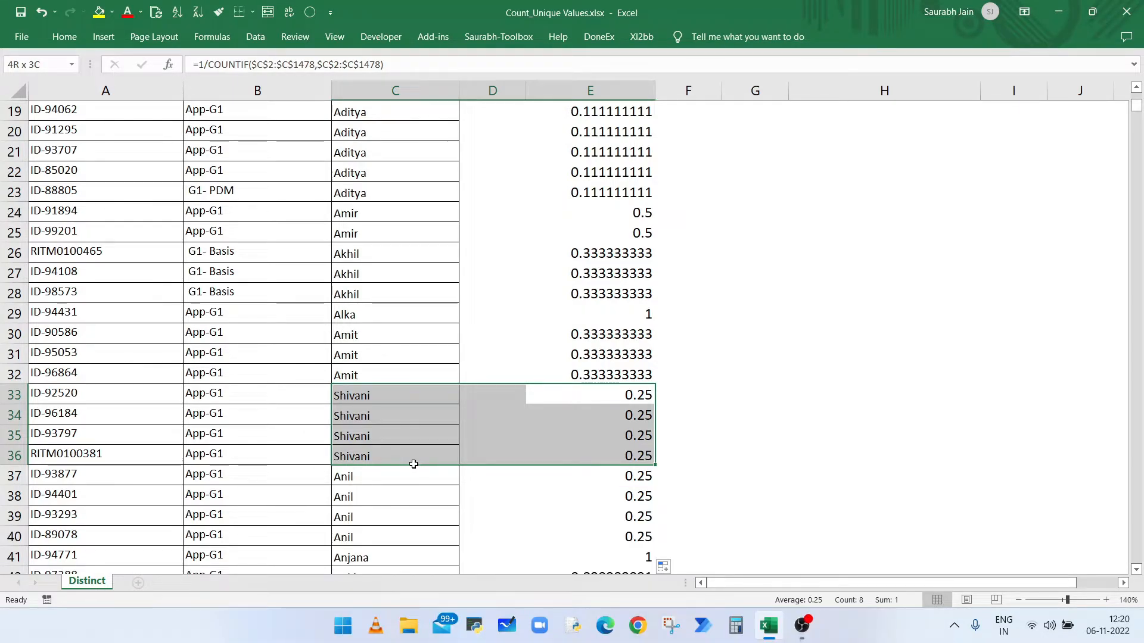
click(590, 394)
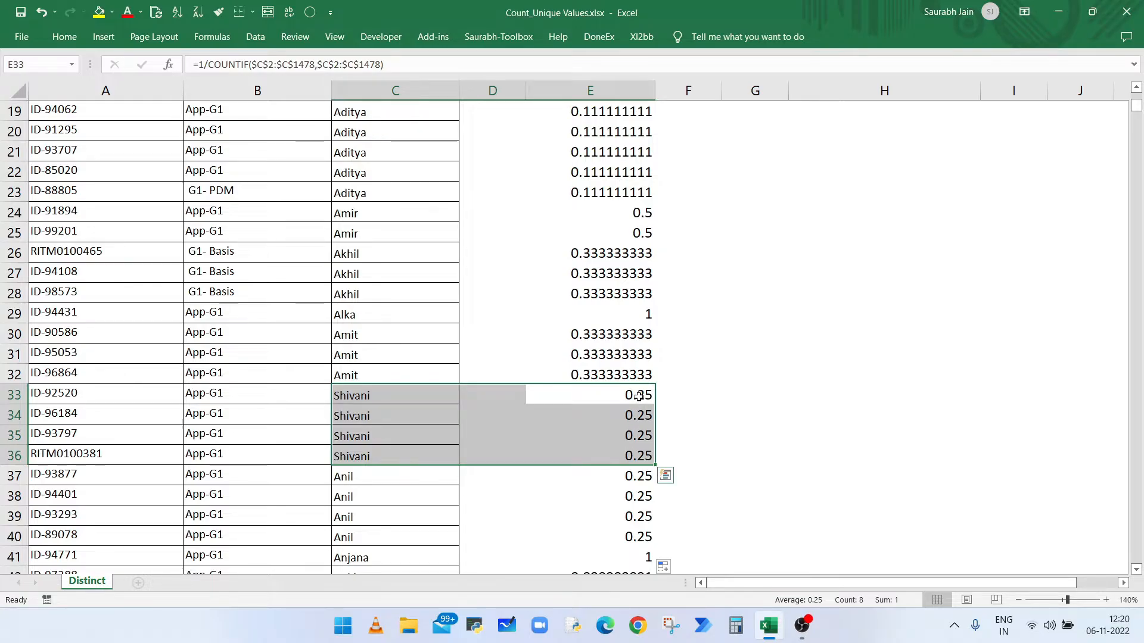
click(590, 334)
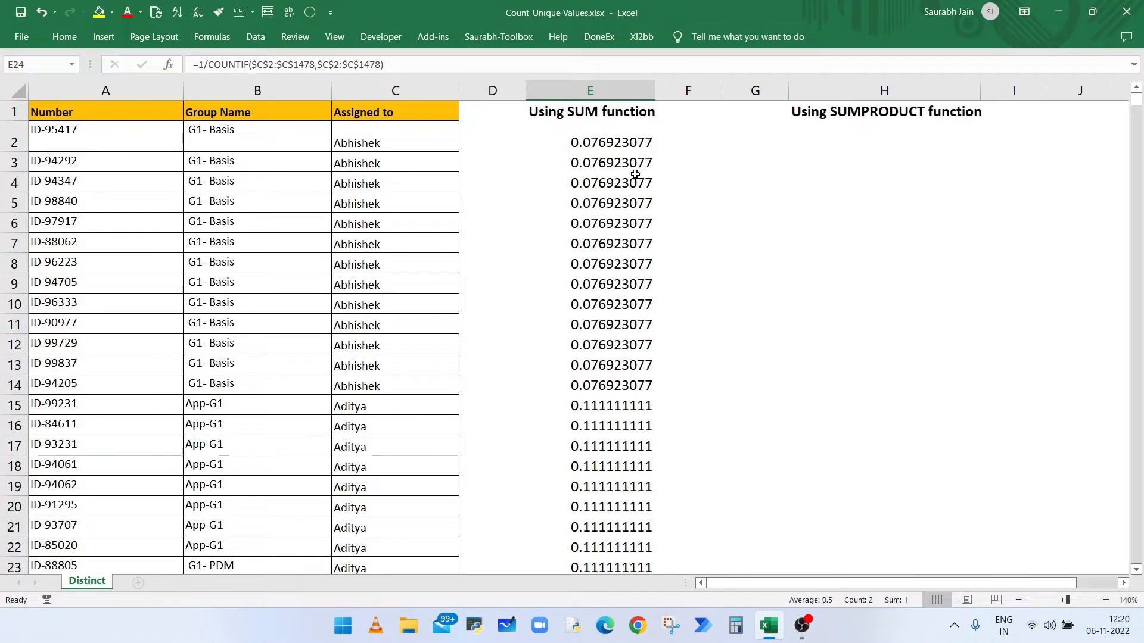
click(590, 141)
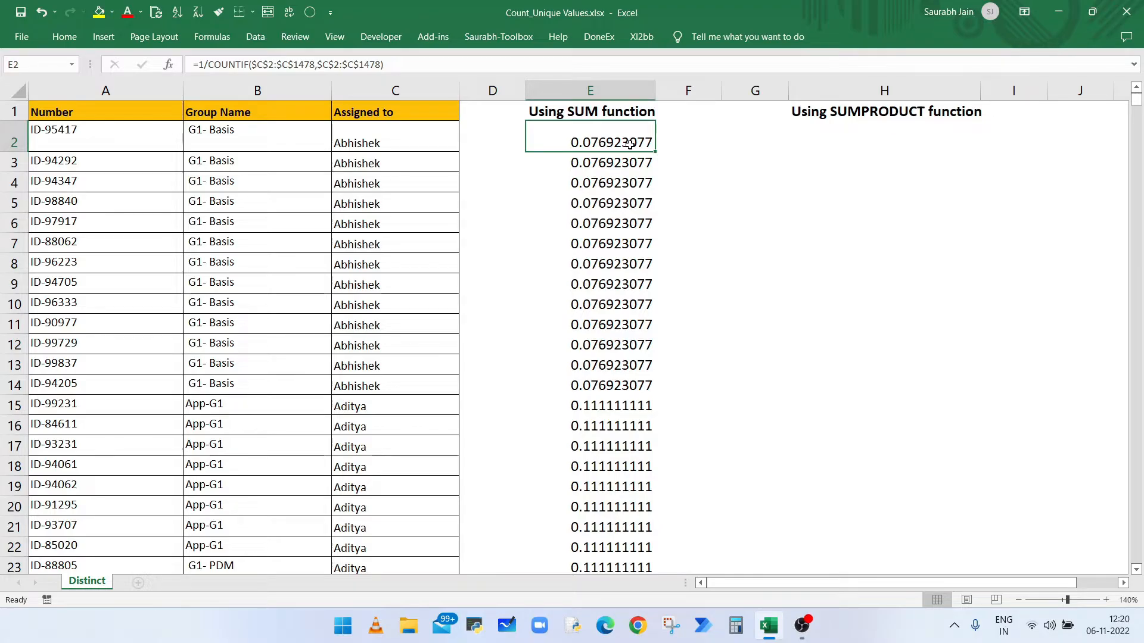
Step: Wrap E2 in SUM as an array formula giving 92 and clear the fractions below it
text(SUM()
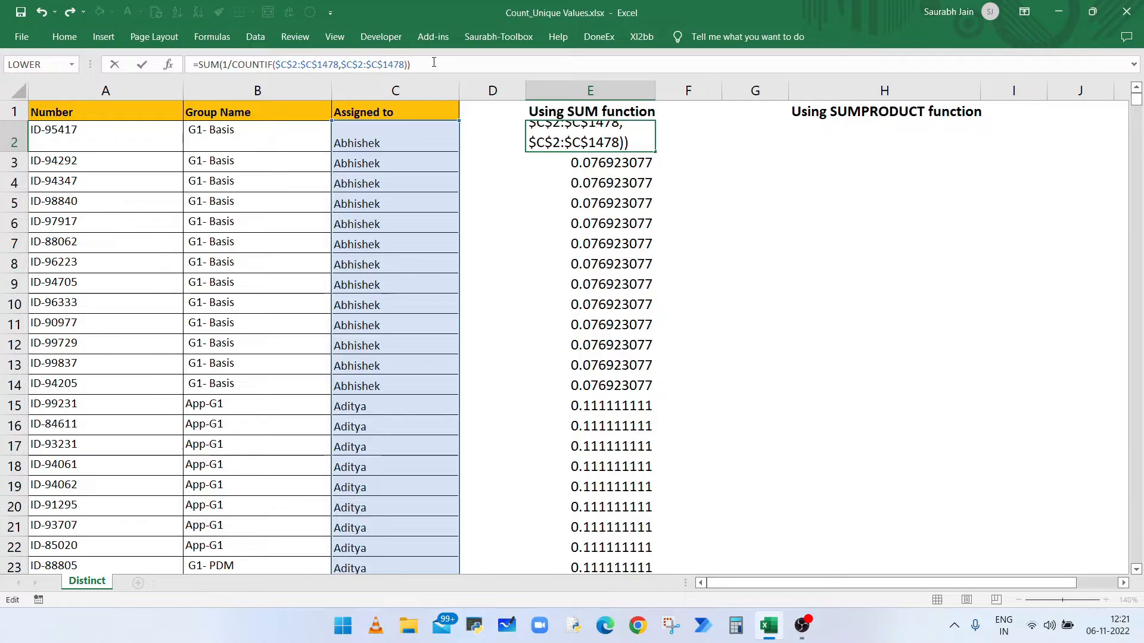
key(ctrl+shift+enter)
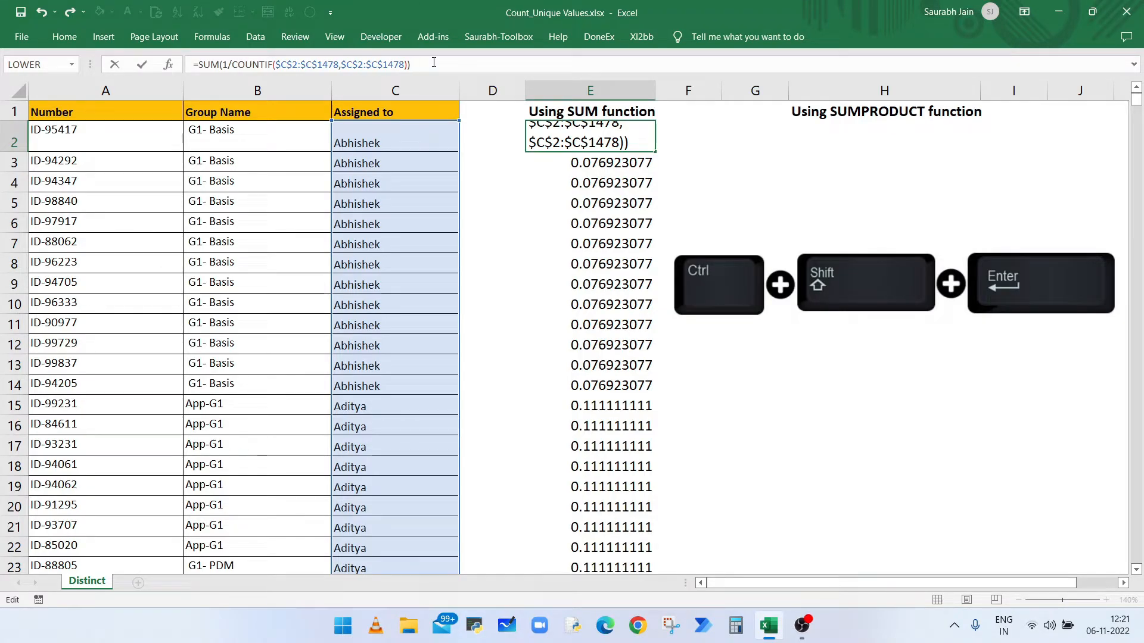
key(ctrl+shift+enter)
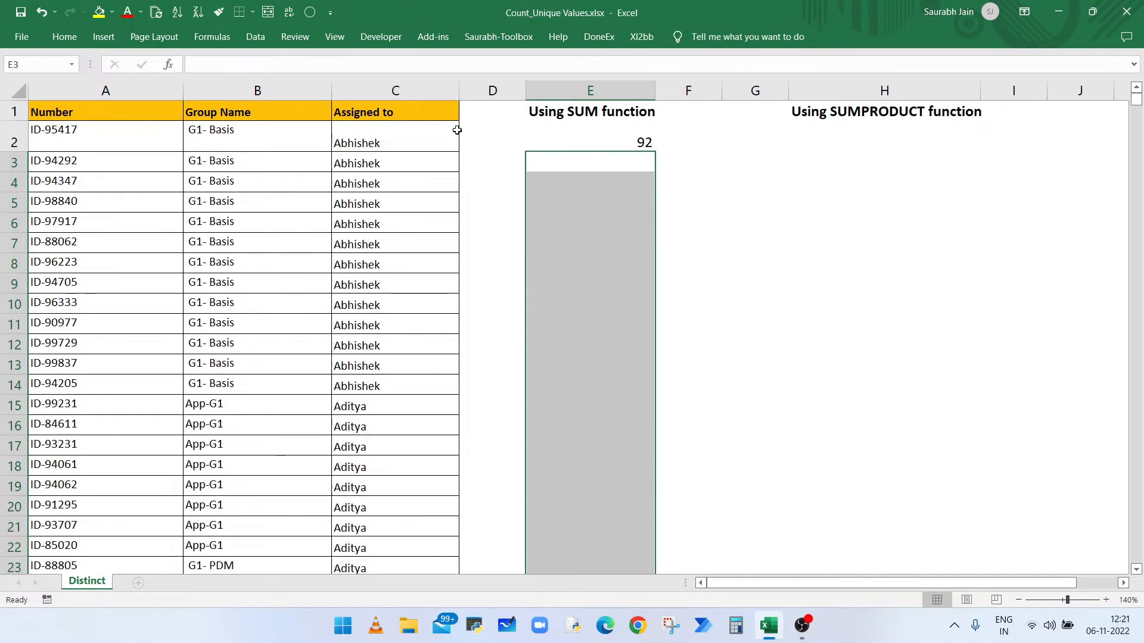
click(590, 142)
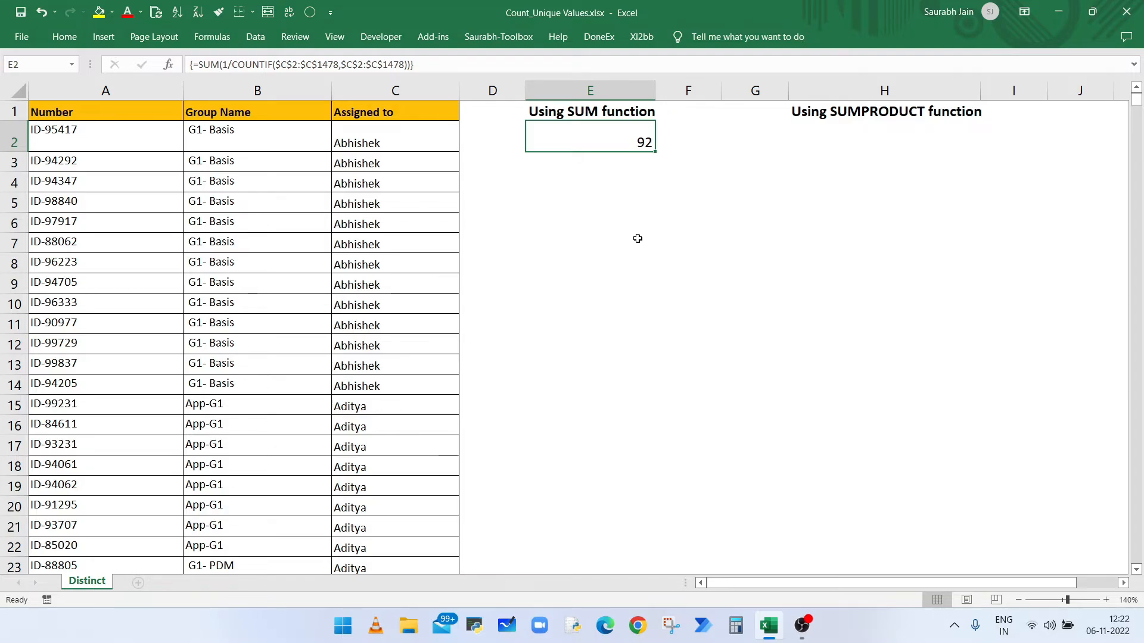
mouse_move(223, 64)
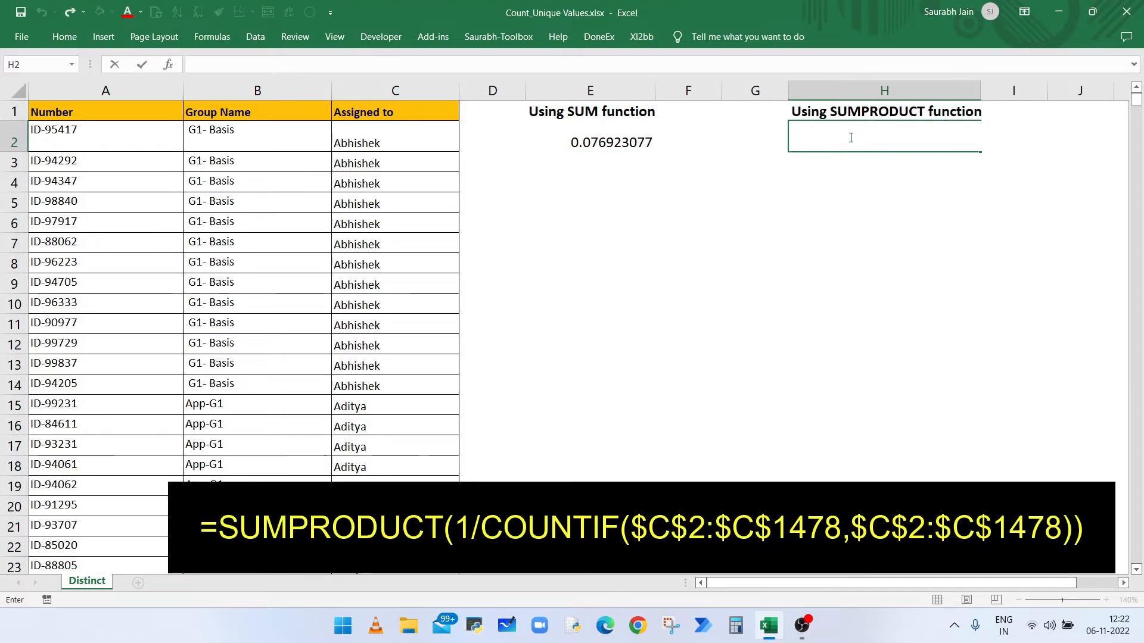
Step: Enter =SUMPRODUCT(1/COUNTIF($C$2:$C$1478,$C$2:$C$1478)) in H2, returning 92 to match E2
text(1/COUNTIF($C$2:$C$1478,$C$2:$C$1478))
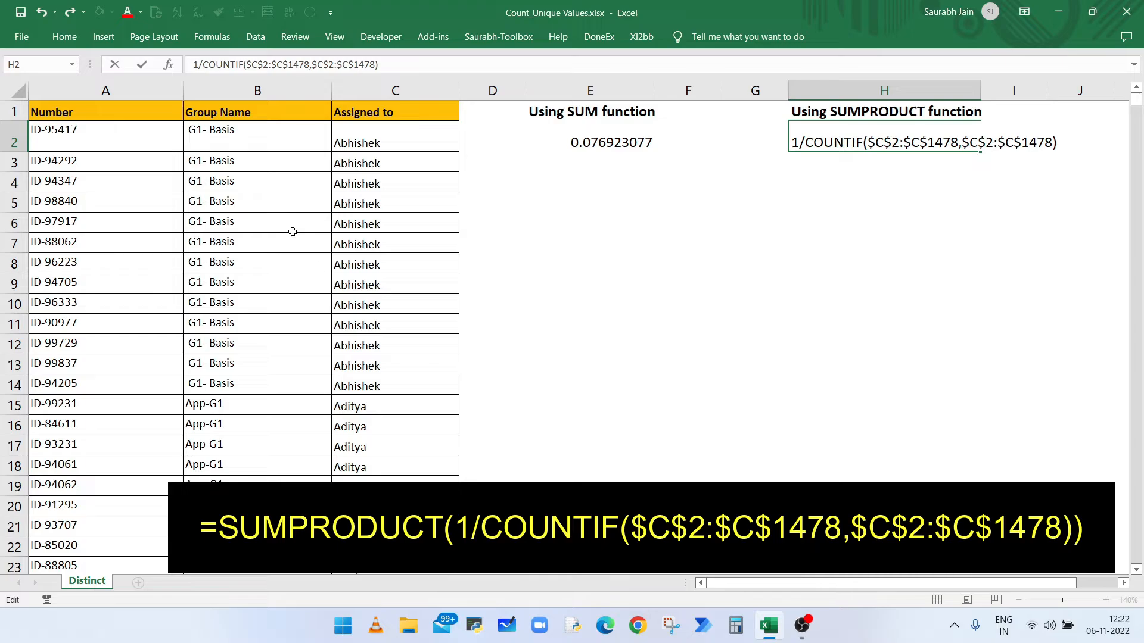
text(=SUMPRO)
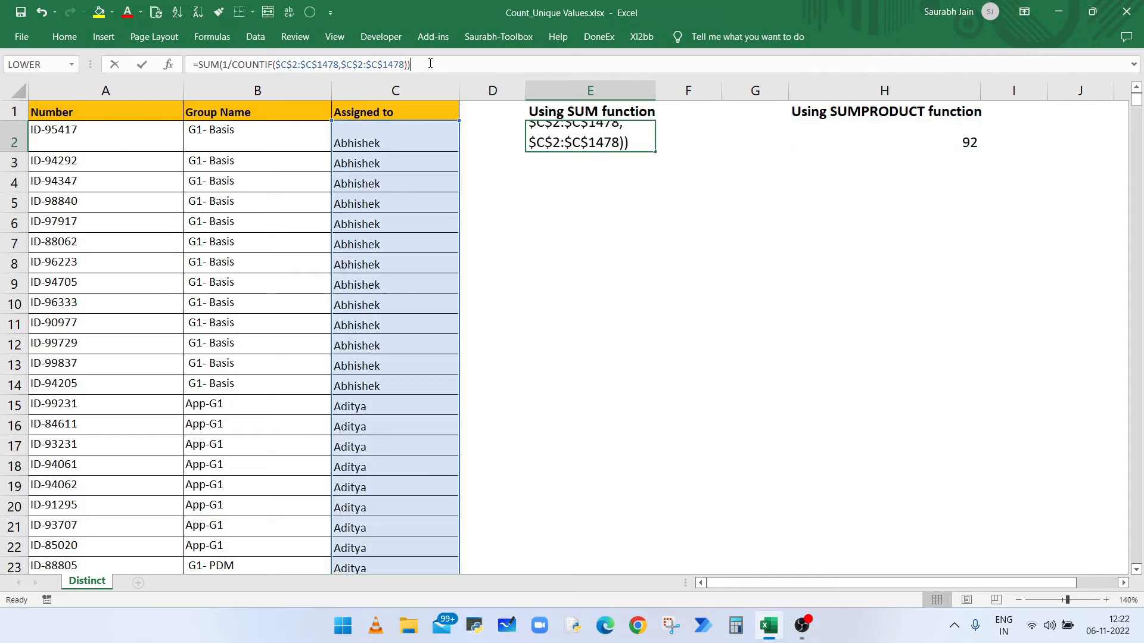
key(ctrl+shift+enter)
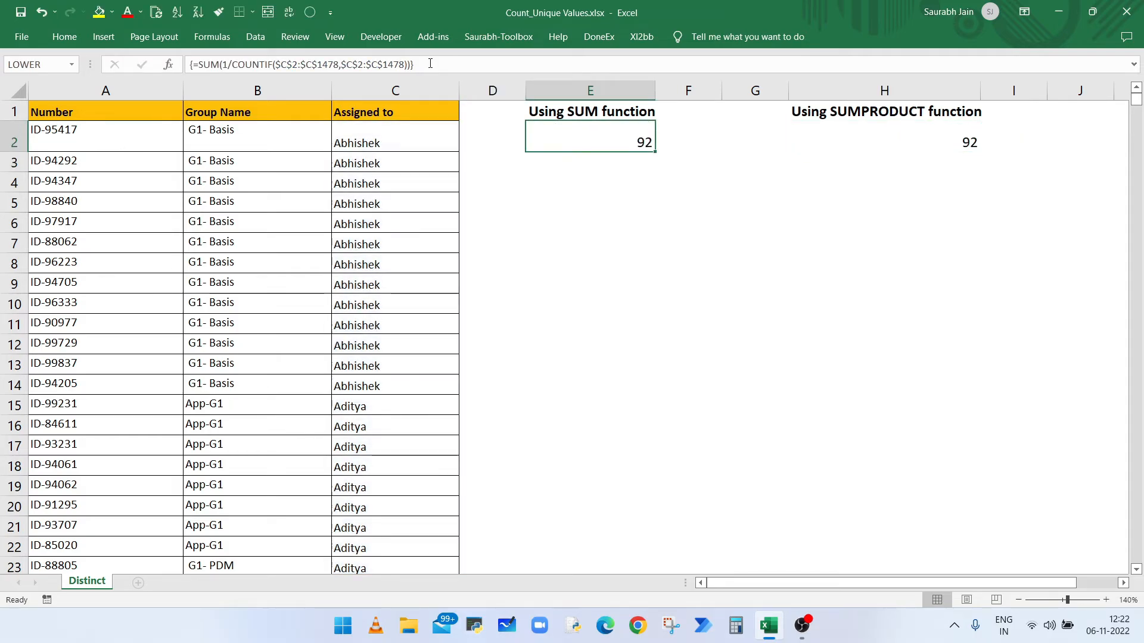